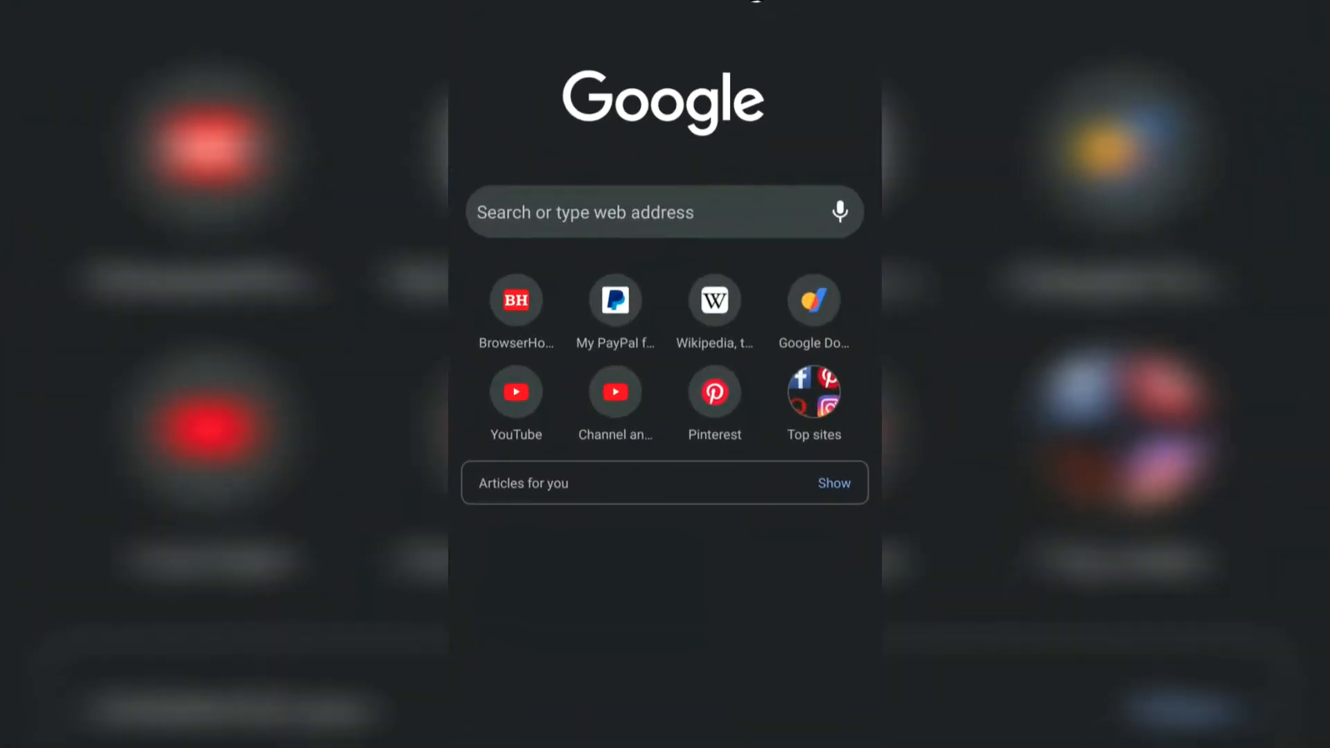
# Open Chrome's Settings screen through the new tab page's three-dot menu.
pyautogui.click(844, 9)
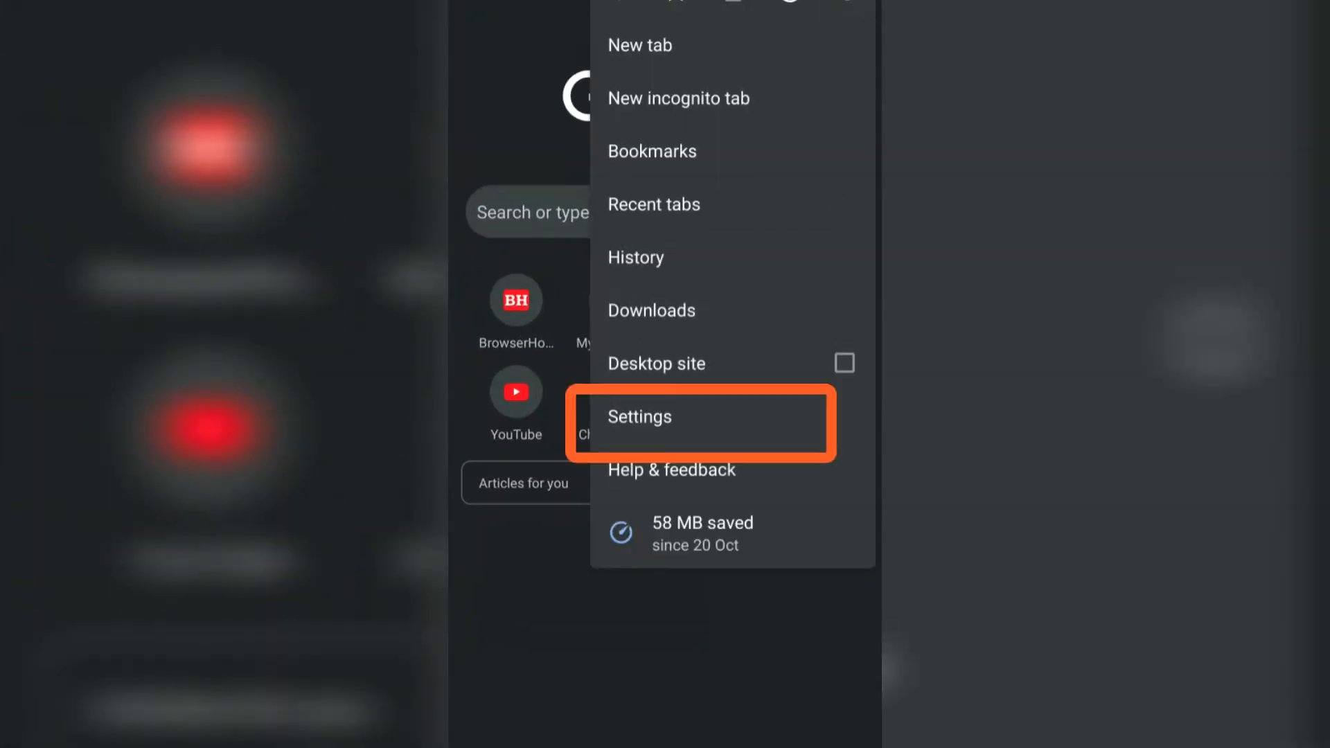
pyautogui.click(639, 417)
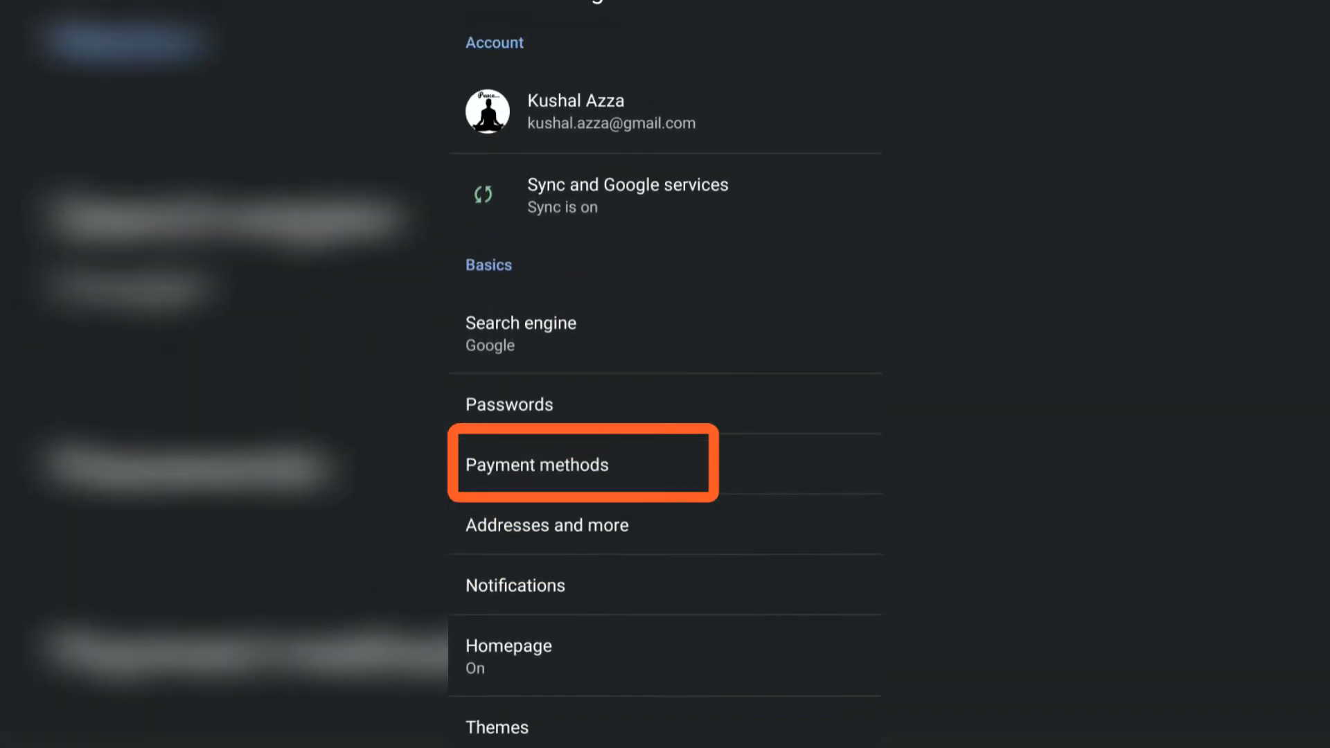
# Open Payment methods under Basics to view the saved Visa card ending 3003.
pyautogui.click(537, 464)
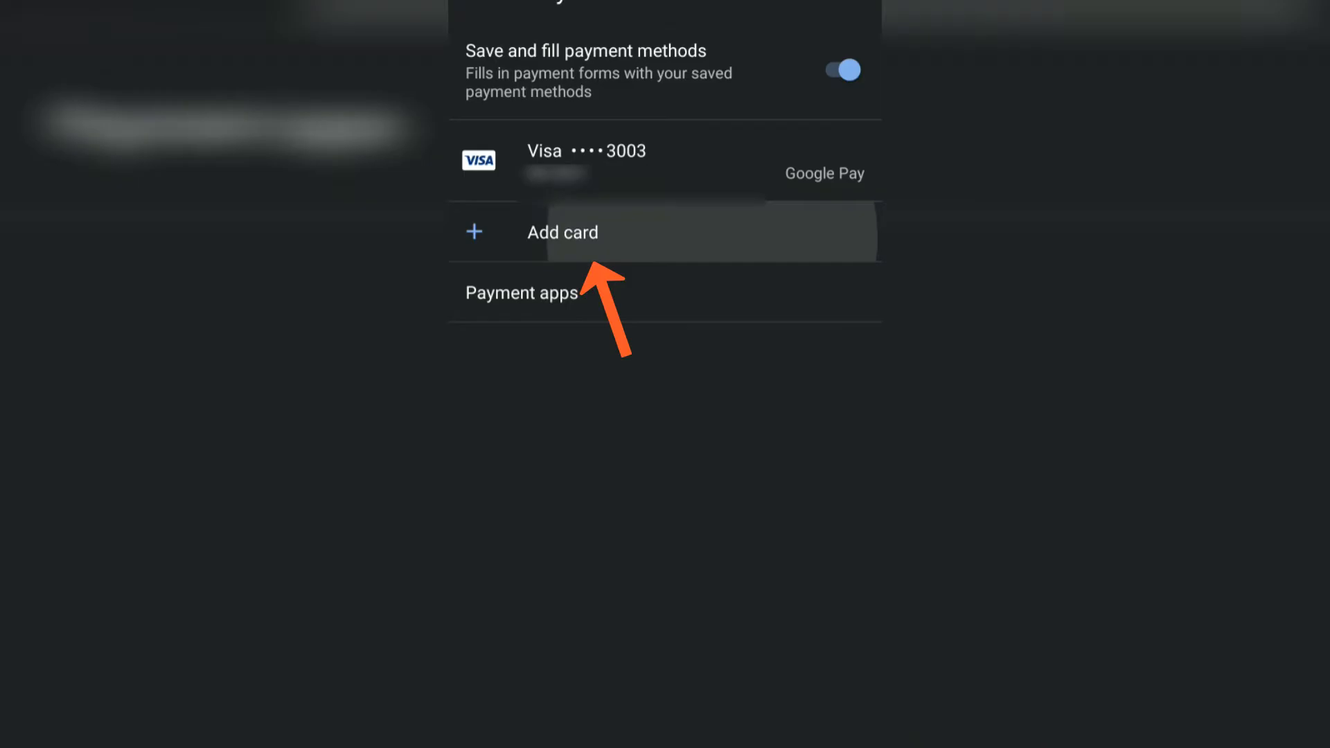
pyautogui.click(563, 232)
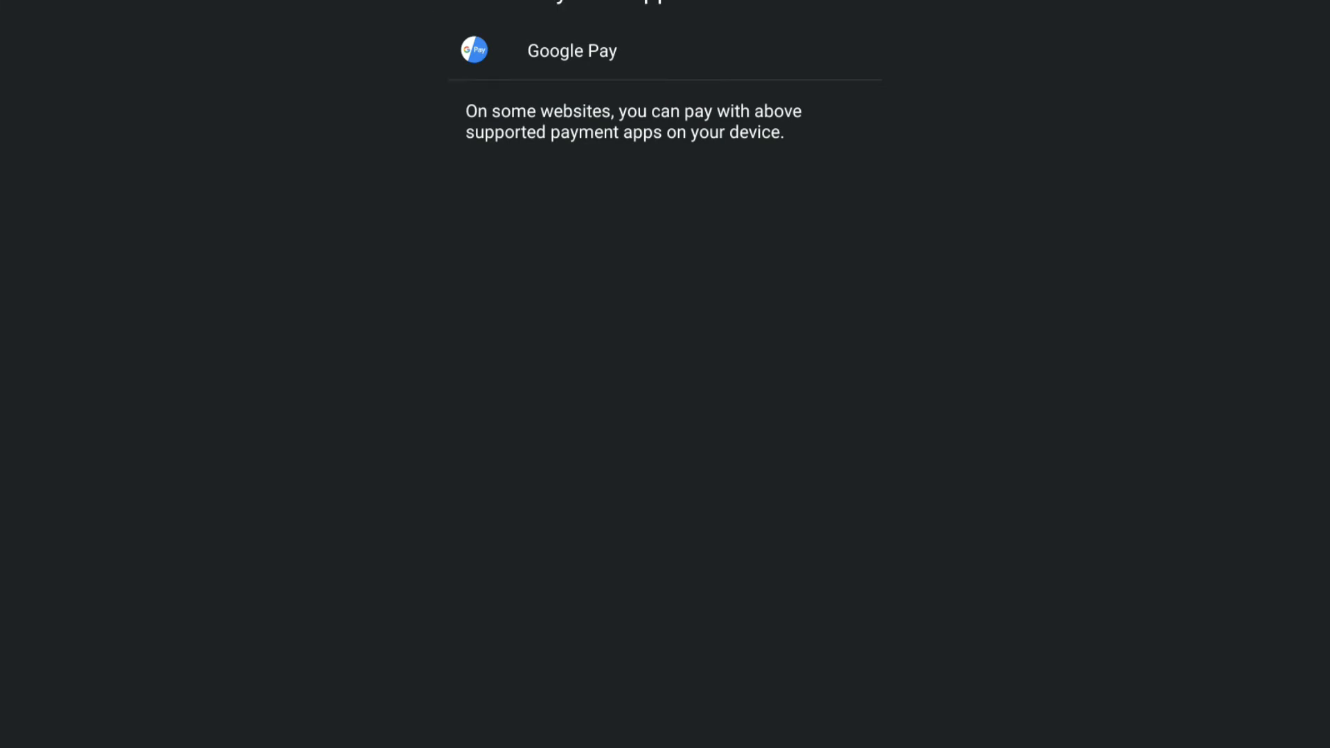
# Scroll up on Payment methods to show autofill, the saved Visa card and Add card.
pyautogui.scroll(3)
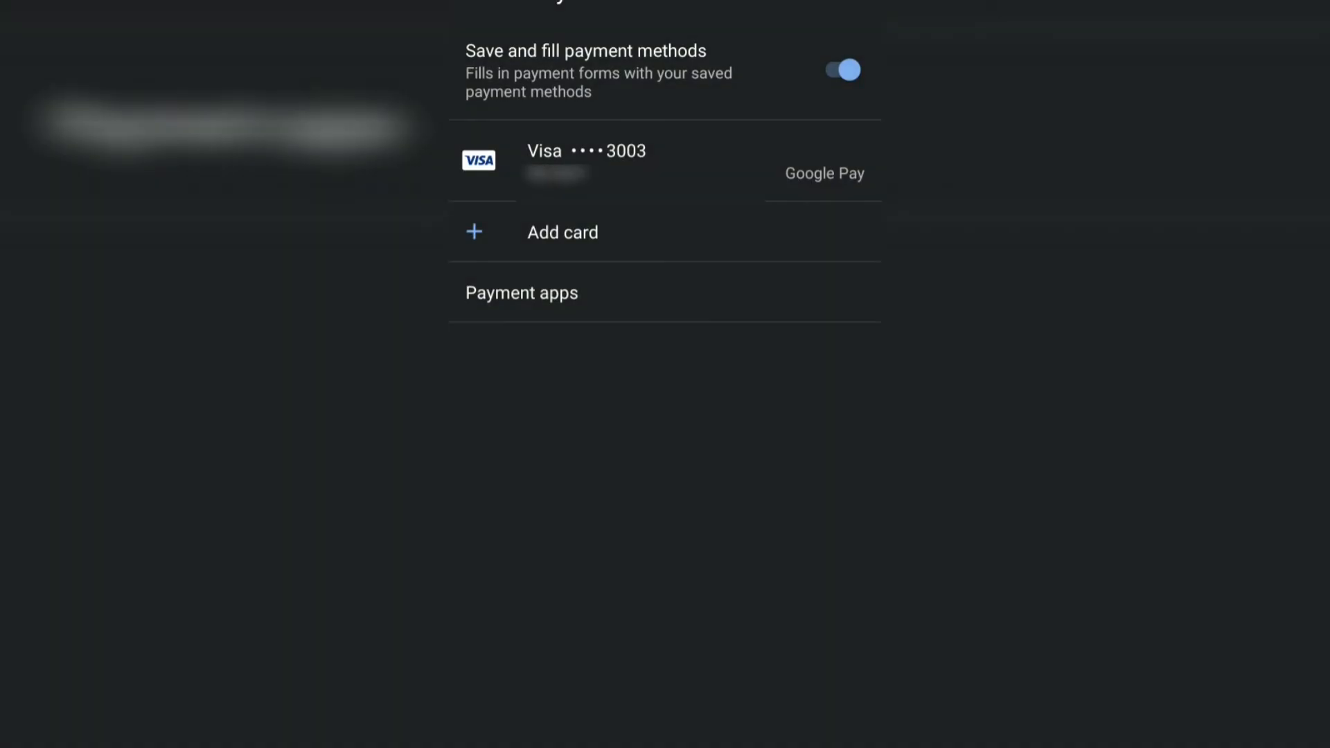